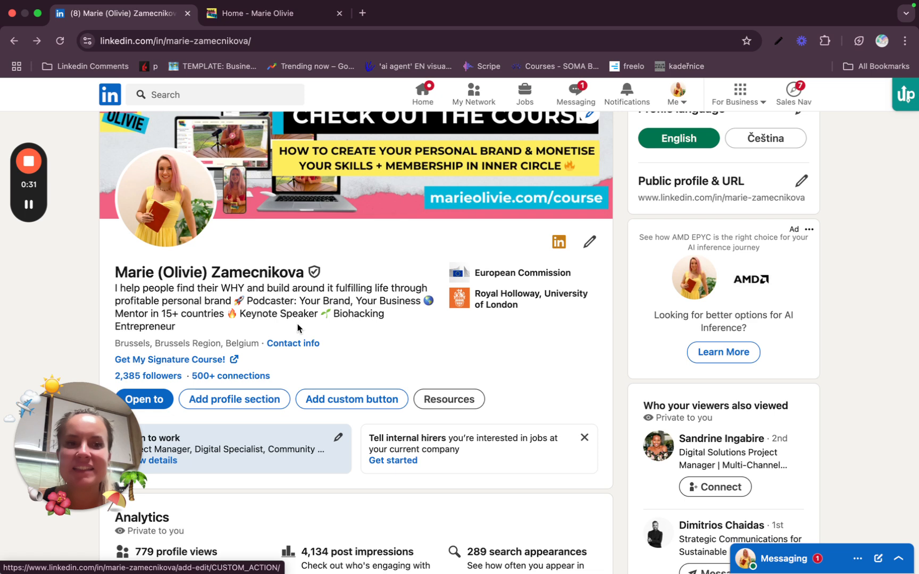
Step: Review the custom button options (none, premium, plain link) in the intro editor and close without saving
{"action": "scroll", "scroll_direction": "down", "scroll_amount": 3}
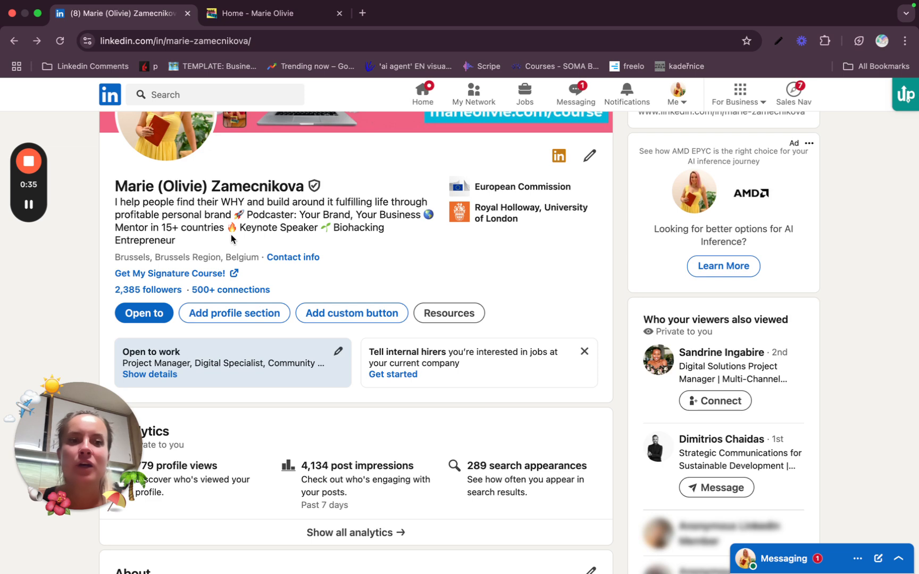
{"action": "mouse_move", "coordinate": [231, 330]}
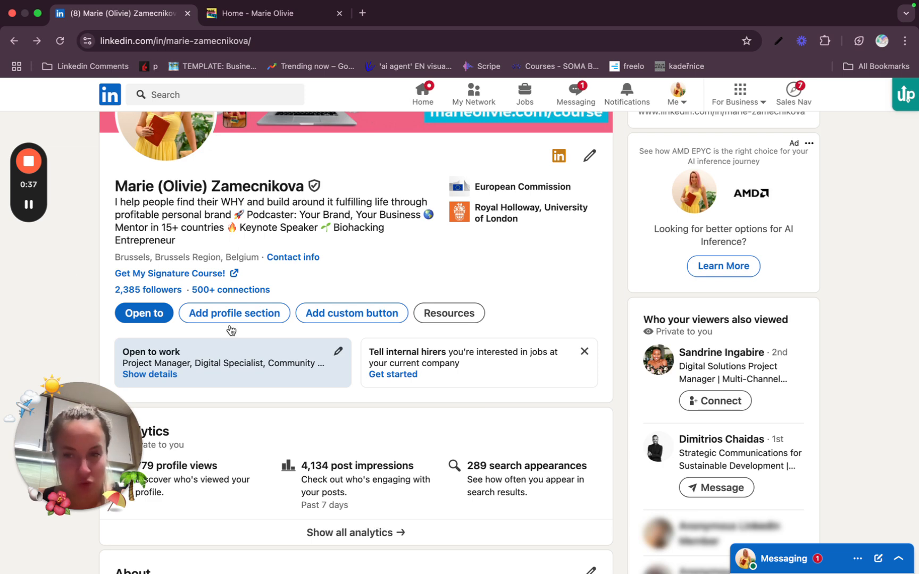
{"action": "mouse_move", "coordinate": [118, 280]}
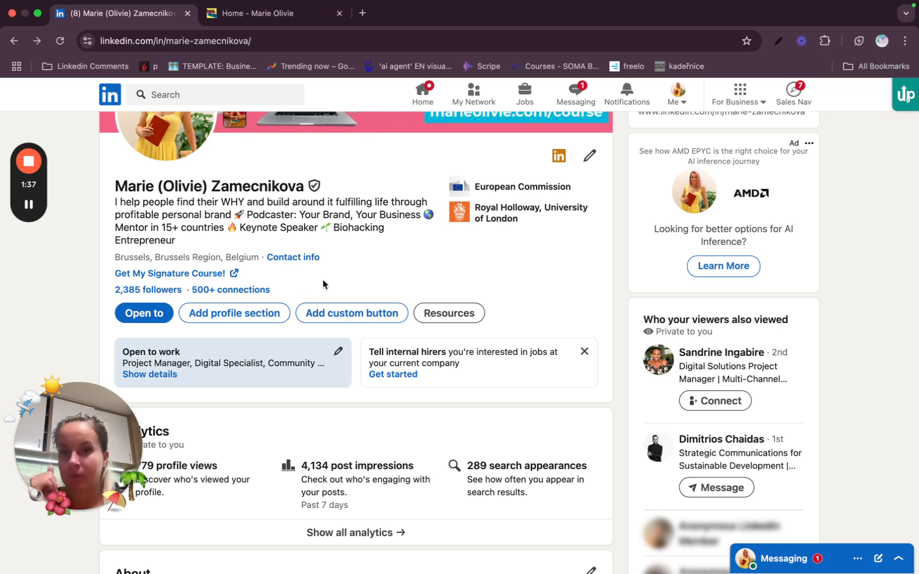
{"action": "left_click", "coordinate": [589, 156]}
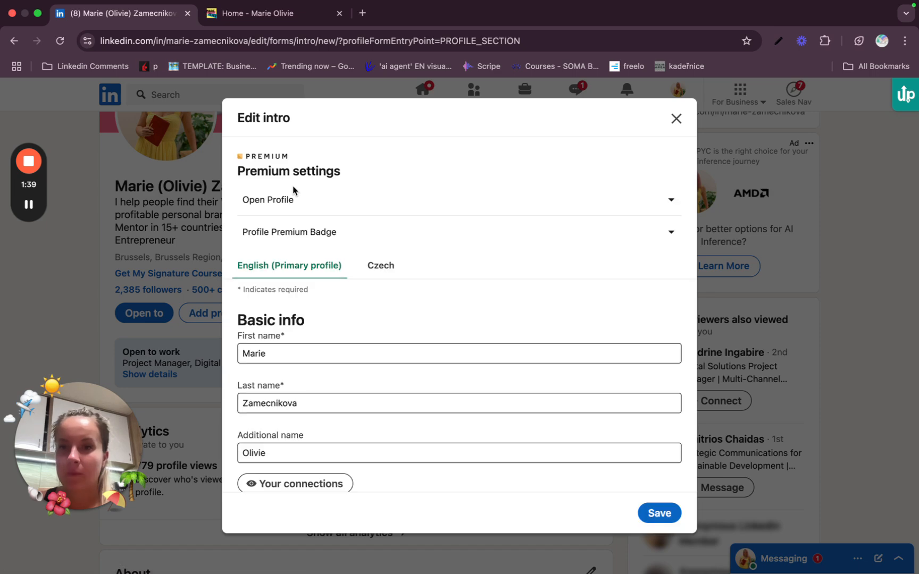
{"action": "scroll", "scroll_direction": "down", "scroll_amount": 3}
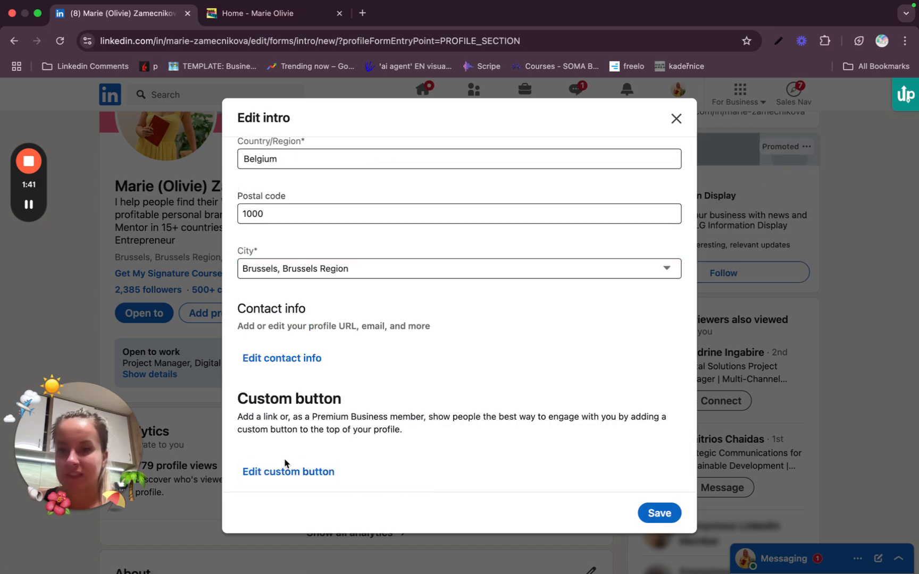
{"action": "left_click", "coordinate": [289, 472]}
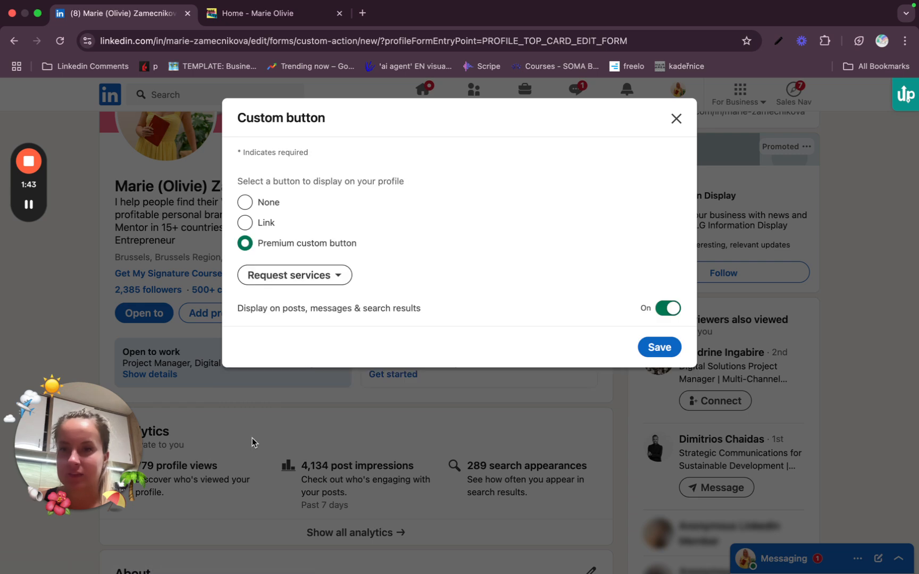
{"action": "left_click", "coordinate": [245, 202]}
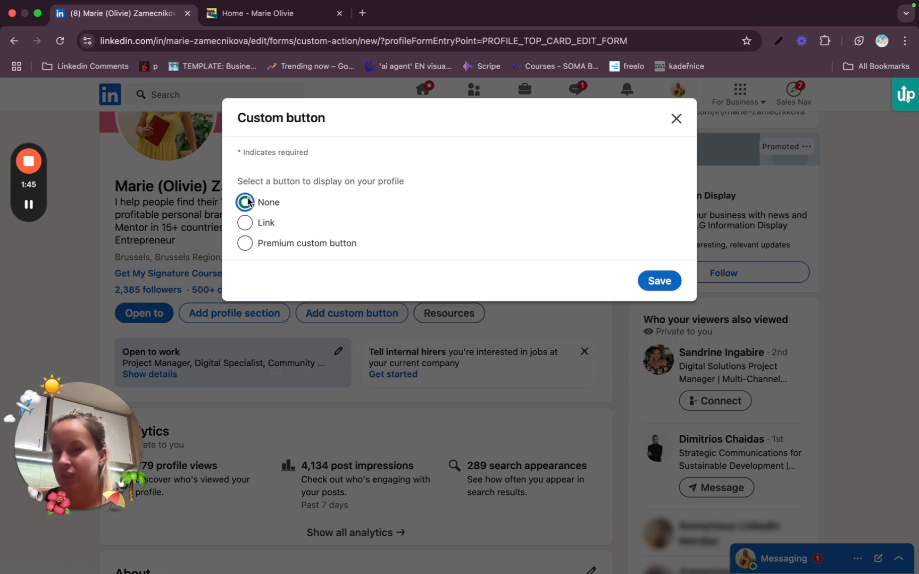
{"action": "left_click", "coordinate": [245, 243]}
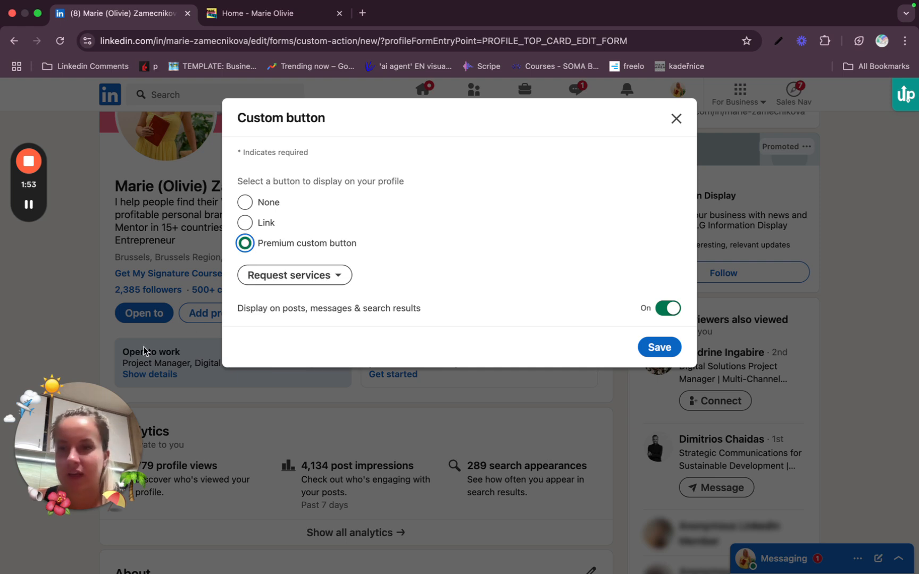
{"action": "mouse_move", "coordinate": [539, 332]}
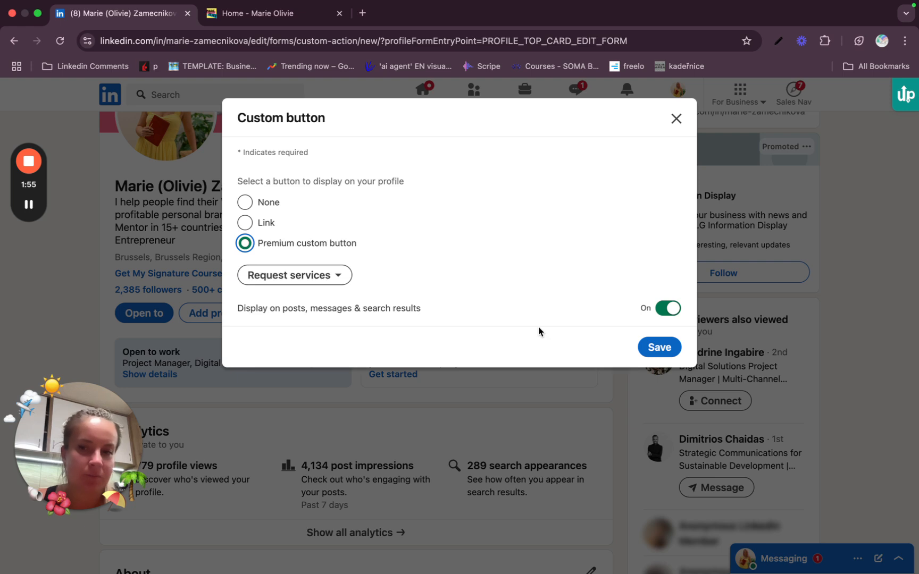
{"action": "left_click", "coordinate": [244, 223]}
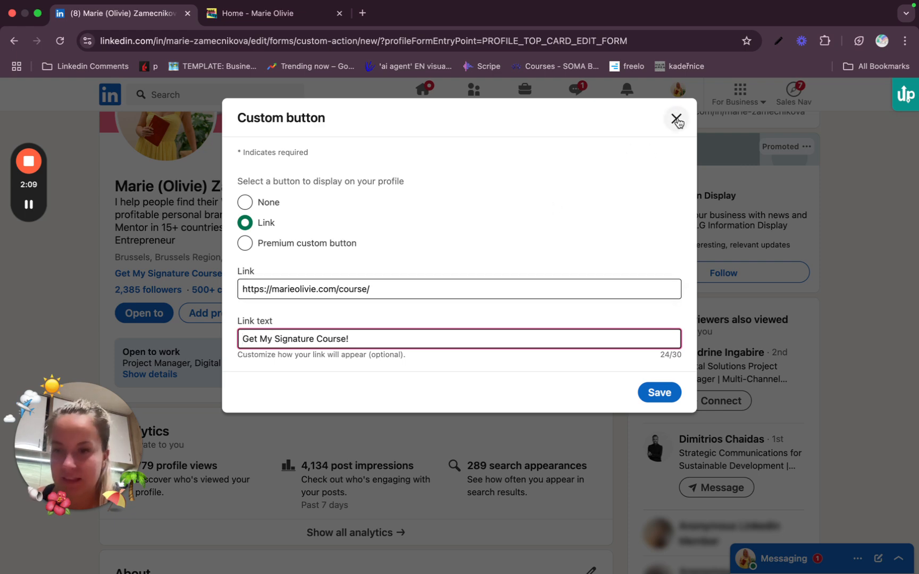
{"action": "left_click", "coordinate": [677, 119]}
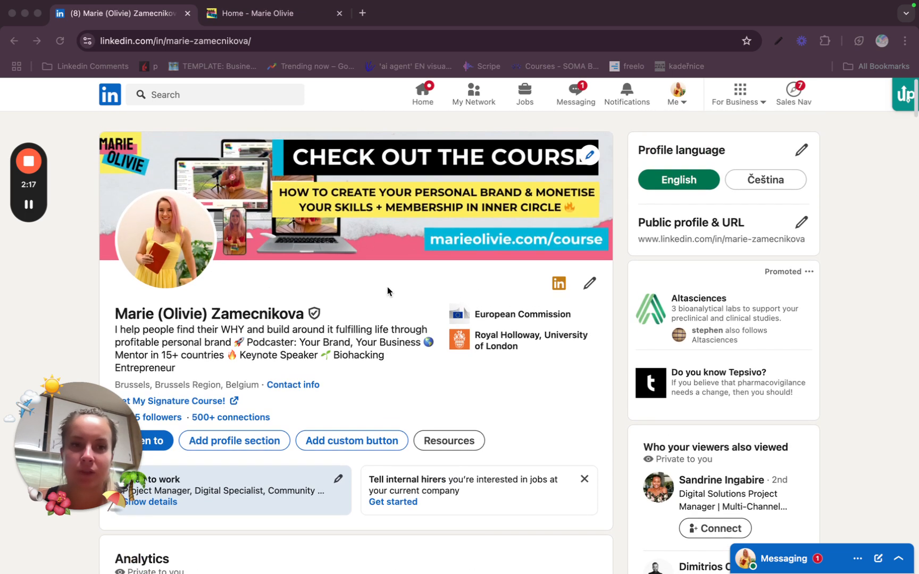
Step: Scroll through the profile down to the About section and read its full text
{"action": "scroll", "scroll_direction": "down", "scroll_amount": 3}
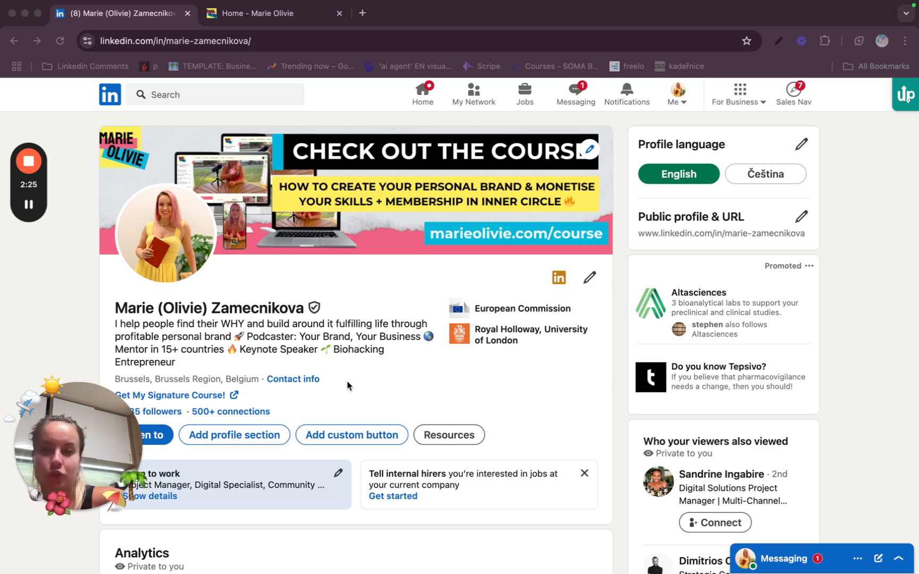
{"action": "mouse_move", "coordinate": [393, 264]}
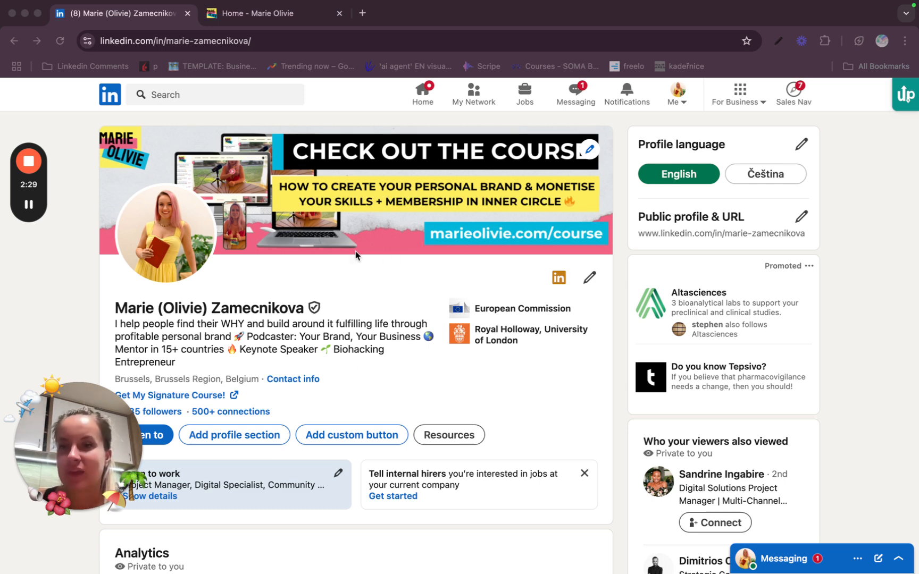
{"action": "mouse_move", "coordinate": [359, 428]}
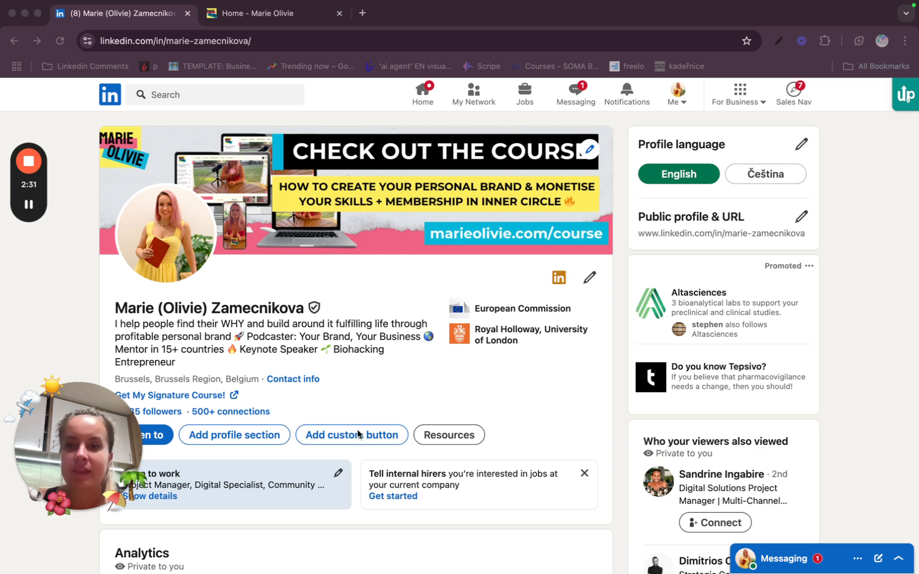
{"action": "scroll", "scroll_direction": "down", "scroll_amount": 3}
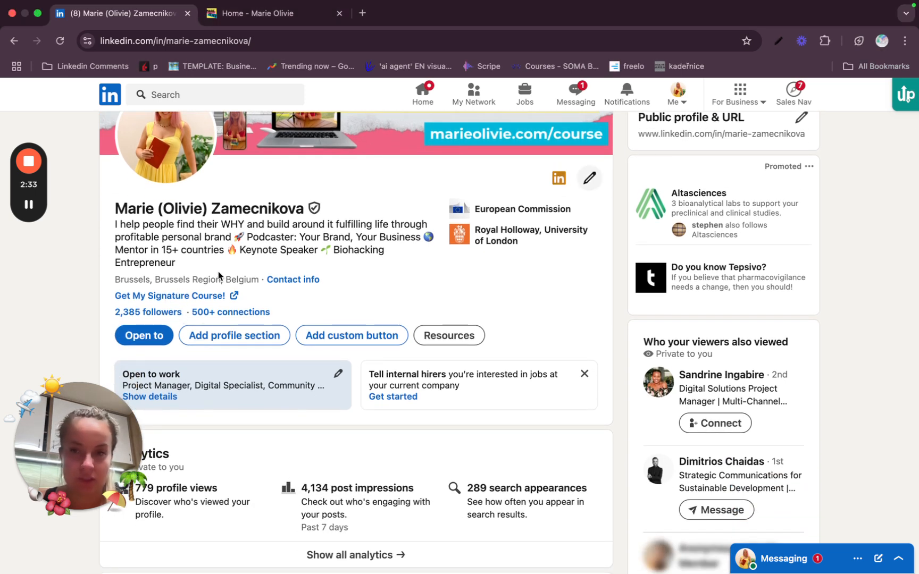
{"action": "scroll", "scroll_direction": "down", "scroll_amount": 3}
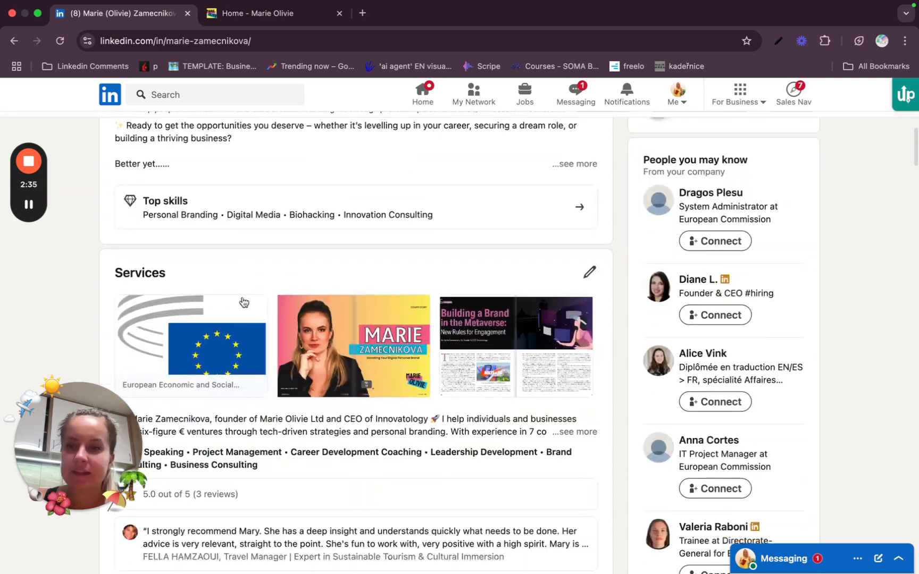
{"action": "scroll", "scroll_direction": "down", "scroll_amount": 3}
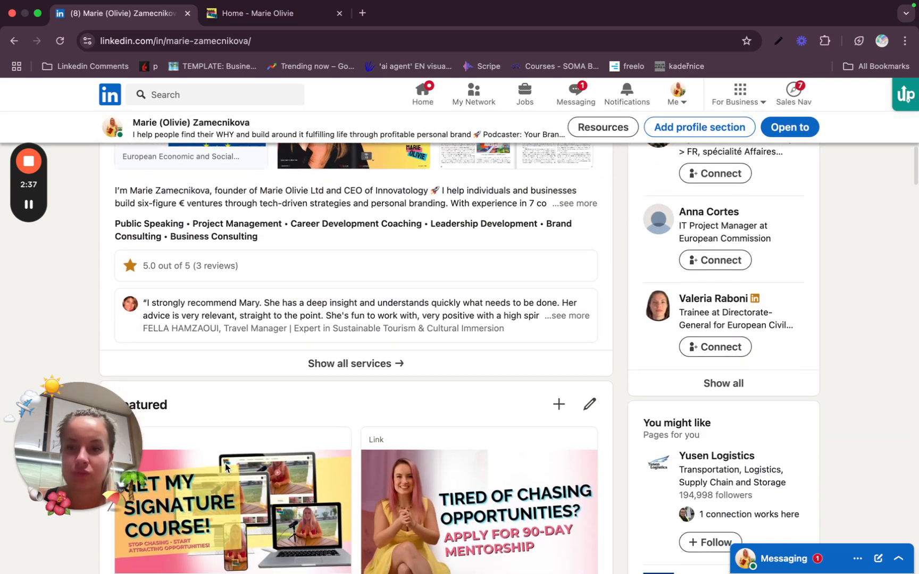
{"action": "scroll", "scroll_direction": "up", "scroll_amount": 3}
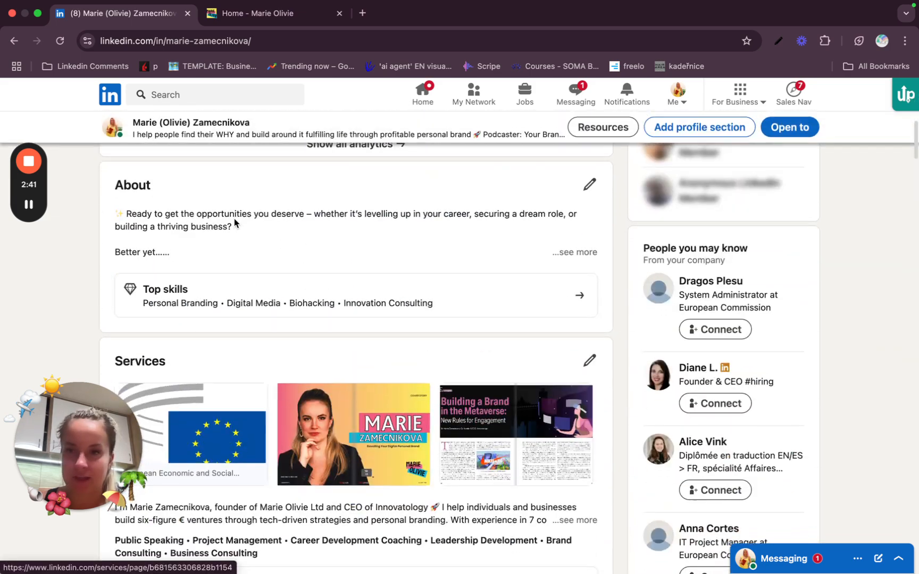
{"action": "scroll", "scroll_direction": "up", "scroll_amount": 3}
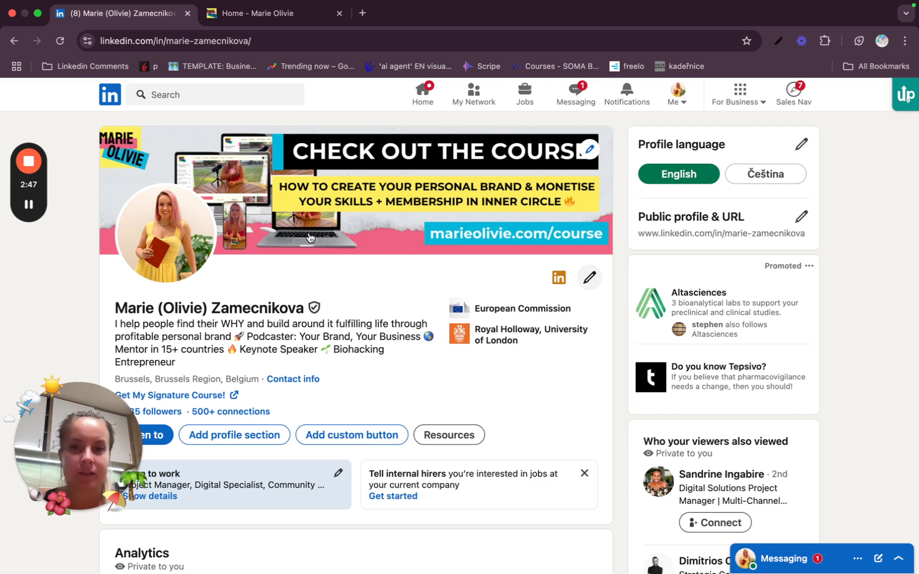
{"action": "scroll", "scroll_direction": "down", "scroll_amount": 3}
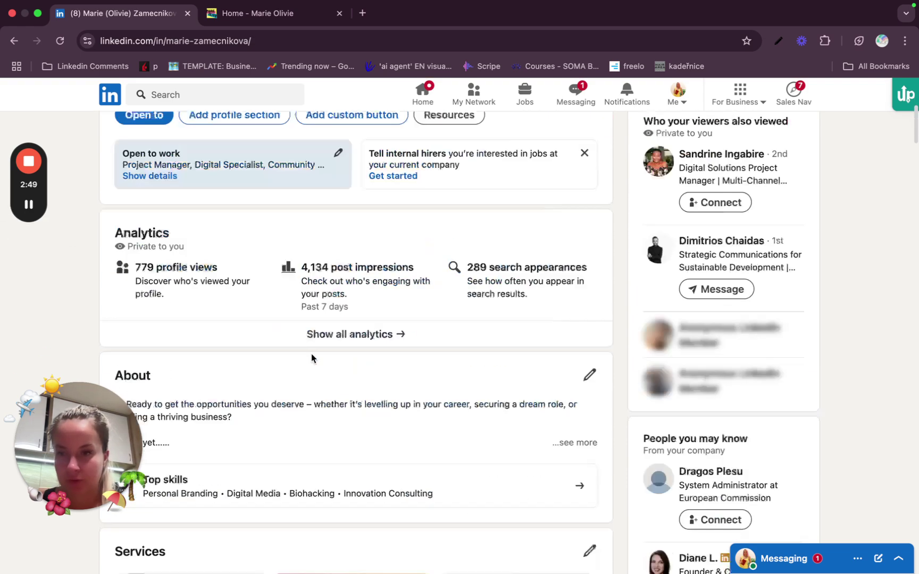
{"action": "scroll", "scroll_direction": "down", "scroll_amount": 3}
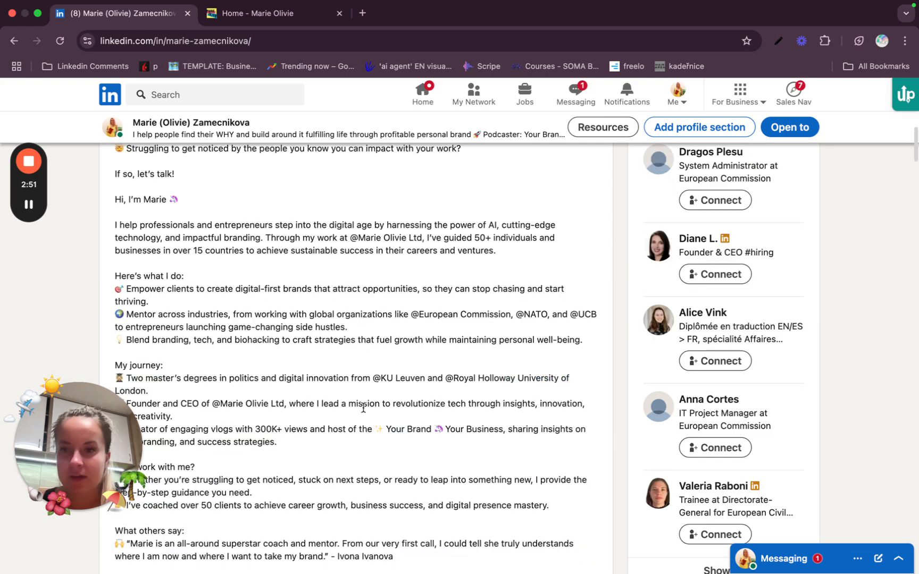
{"action": "scroll", "scroll_direction": "down", "scroll_amount": 3}
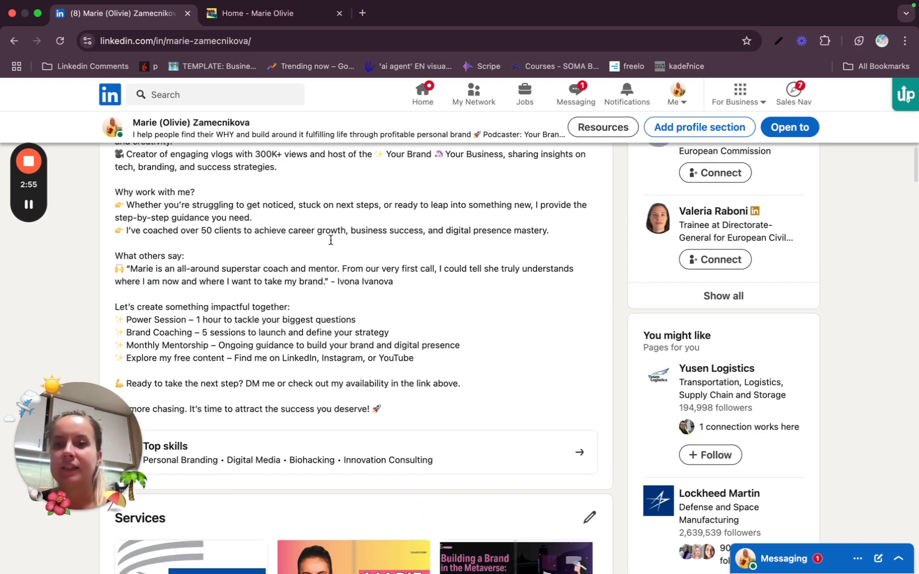
{"action": "scroll", "scroll_direction": "down", "scroll_amount": 3}
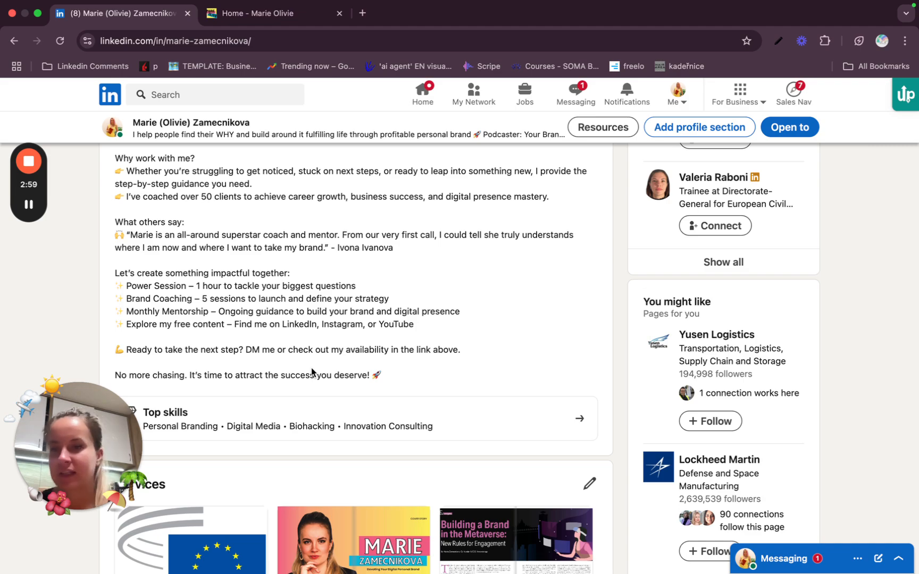
{"action": "mouse_move", "coordinate": [410, 308]}
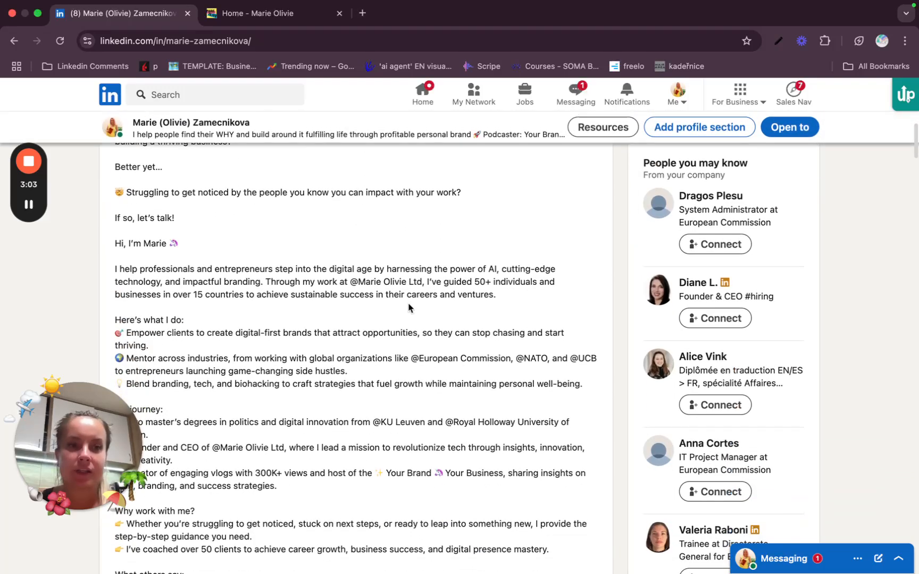
{"action": "mouse_move", "coordinate": [432, 375]}
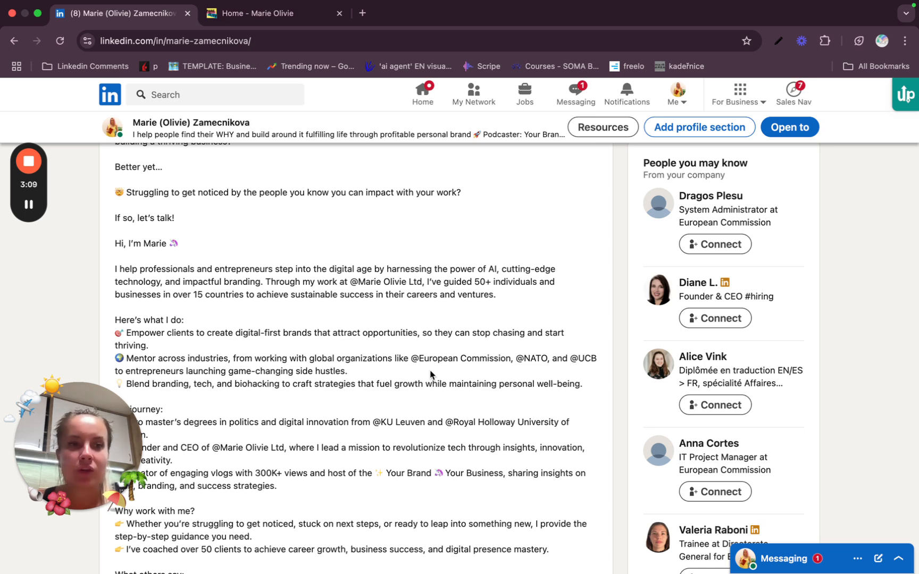
{"action": "scroll", "scroll_direction": "down", "scroll_amount": 3}
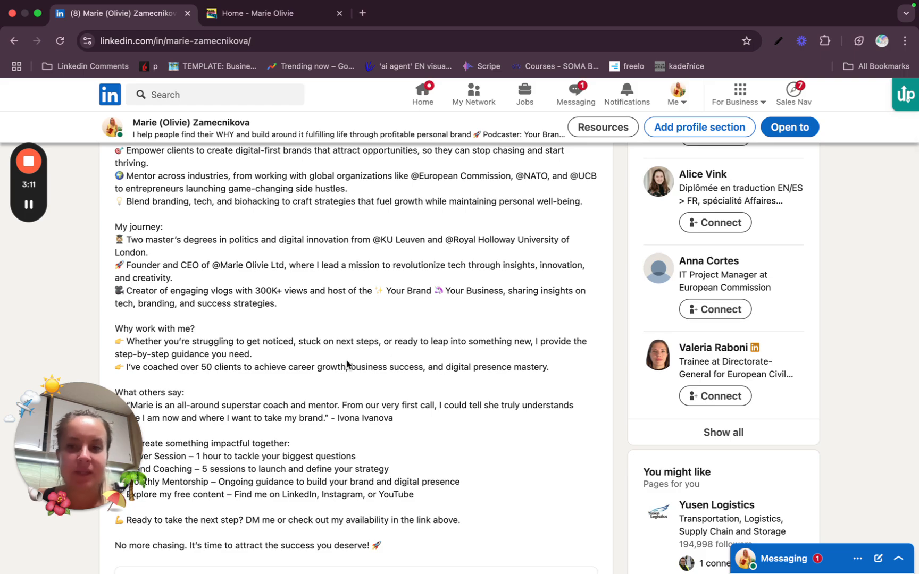
{"action": "scroll", "scroll_direction": "down", "scroll_amount": 3}
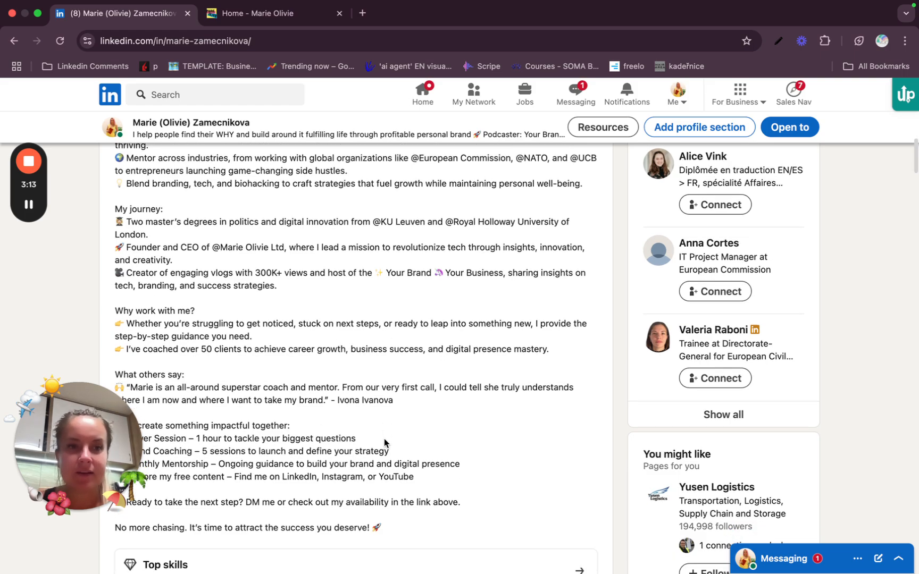
{"action": "scroll", "scroll_direction": "down", "scroll_amount": 3}
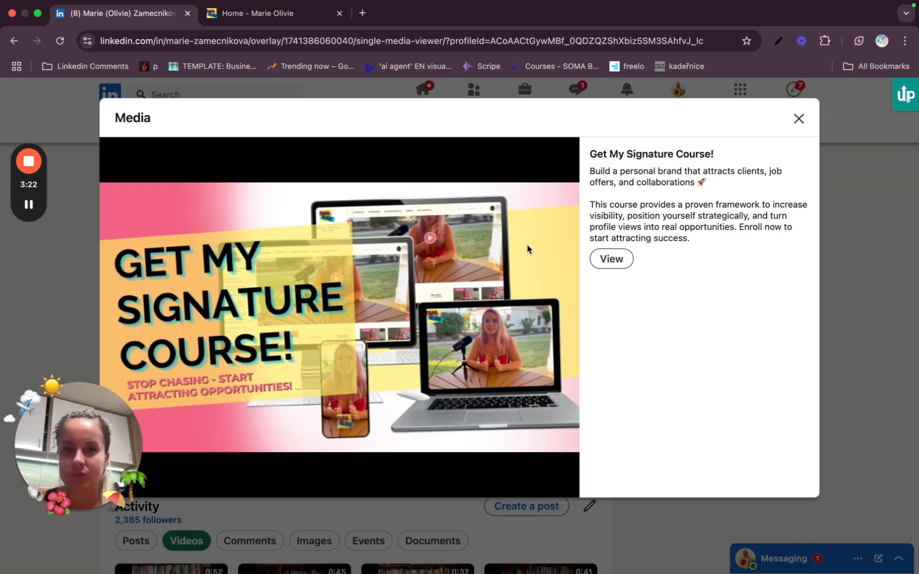
Step: Close the signature course media preview to return to the Featured section
{"action": "left_click", "coordinate": [799, 118]}
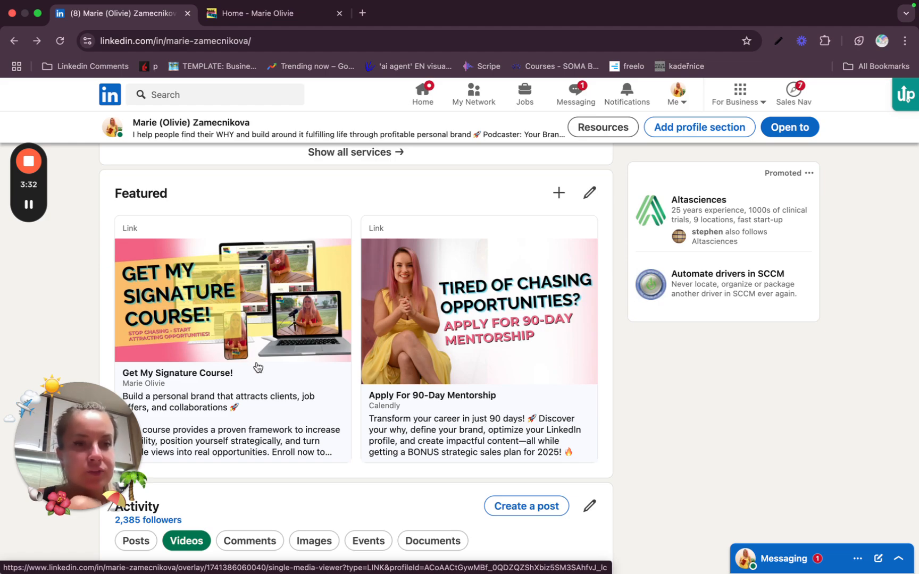
{"action": "scroll", "scroll_direction": "up", "scroll_amount": 3}
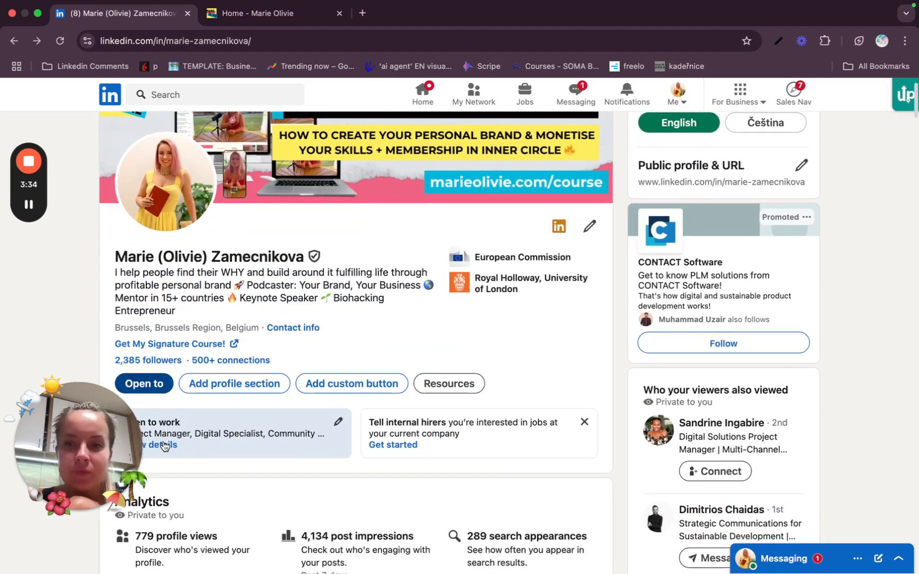
{"action": "left_click", "coordinate": [292, 328]}
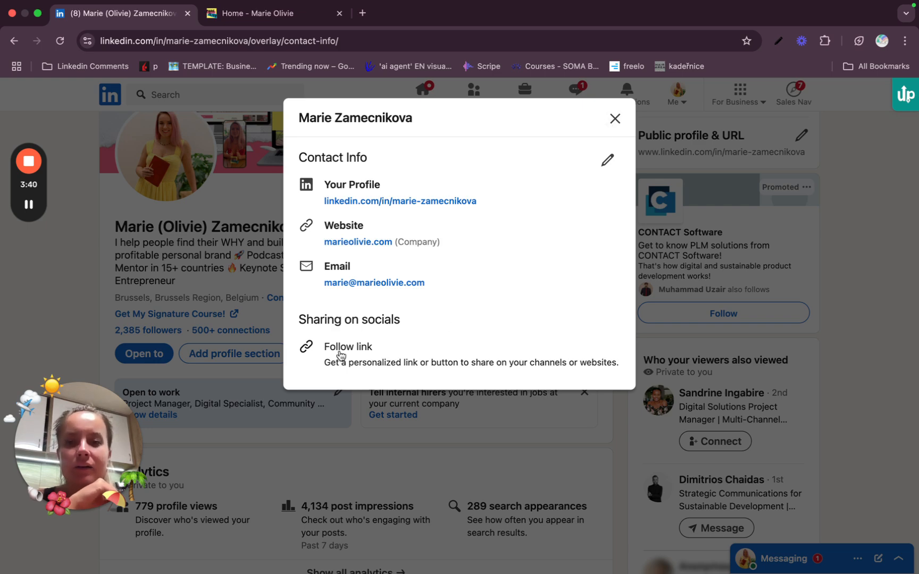
{"action": "left_click", "coordinate": [348, 346]}
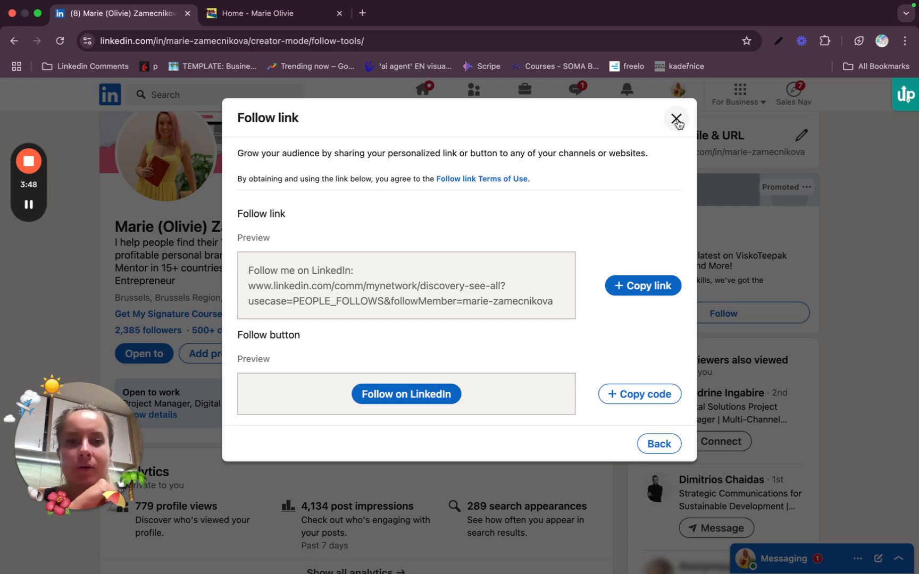
{"action": "left_click", "coordinate": [676, 118]}
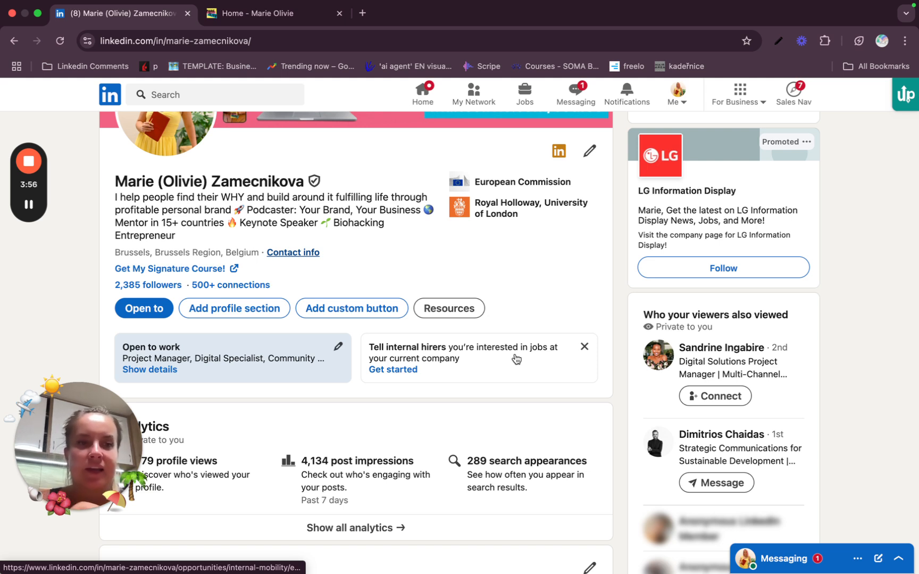
{"action": "mouse_move", "coordinate": [511, 332]}
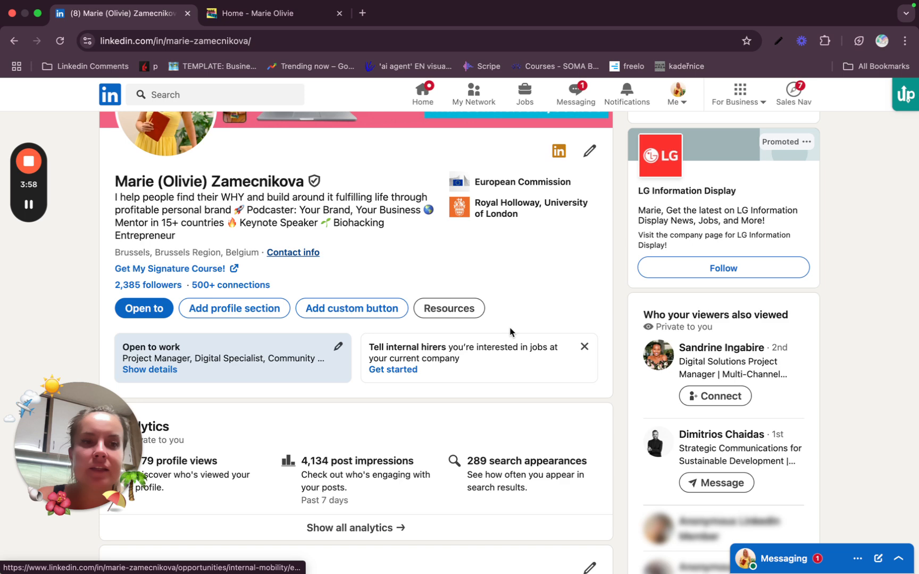
Step: Scroll up and down through the About section around the signature course link
{"action": "scroll", "scroll_direction": "down", "scroll_amount": 3}
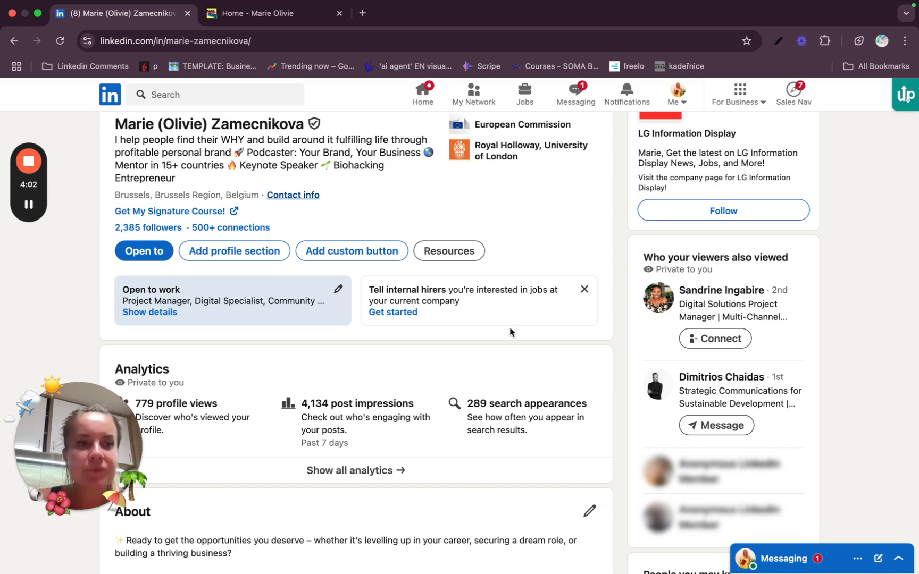
{"action": "scroll", "scroll_direction": "up", "scroll_amount": 3}
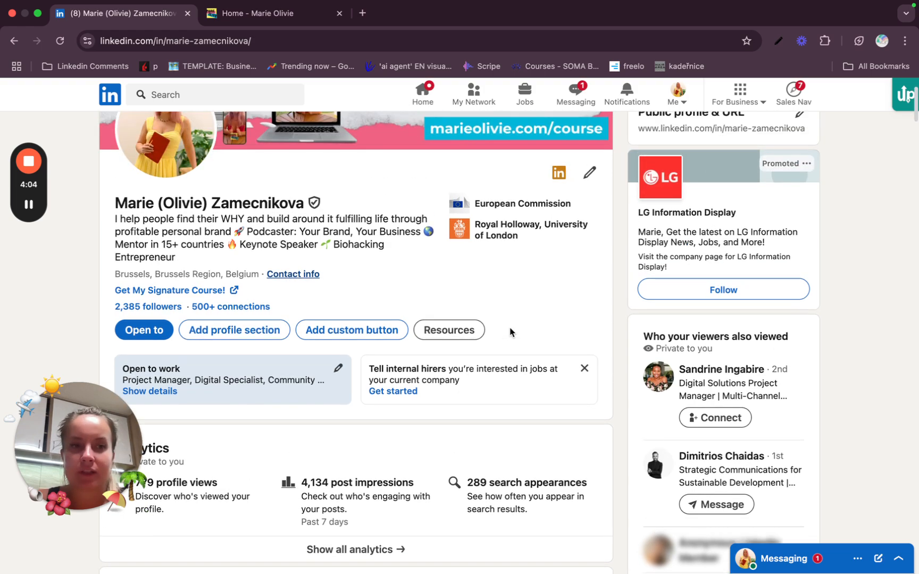
{"action": "scroll", "scroll_direction": "down", "scroll_amount": 3}
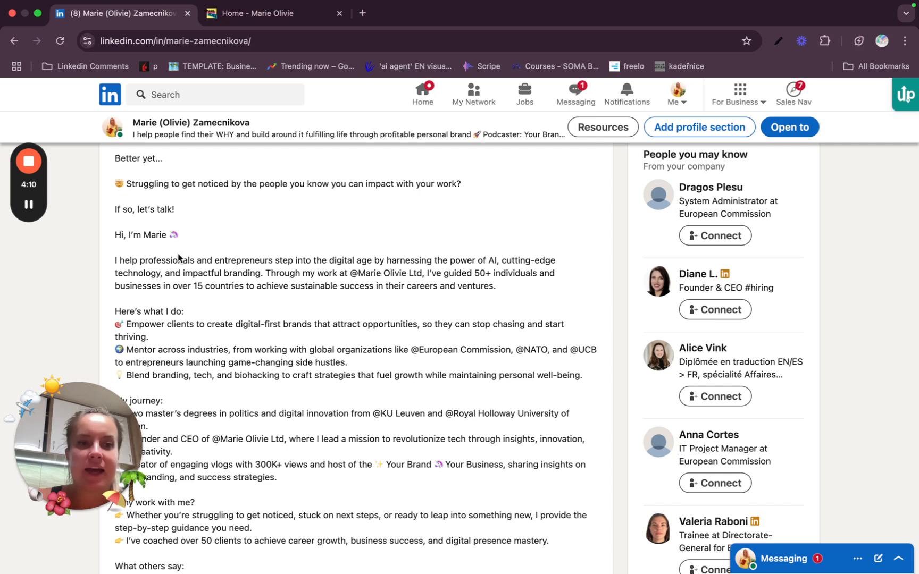
{"action": "scroll", "scroll_direction": "up", "scroll_amount": 3}
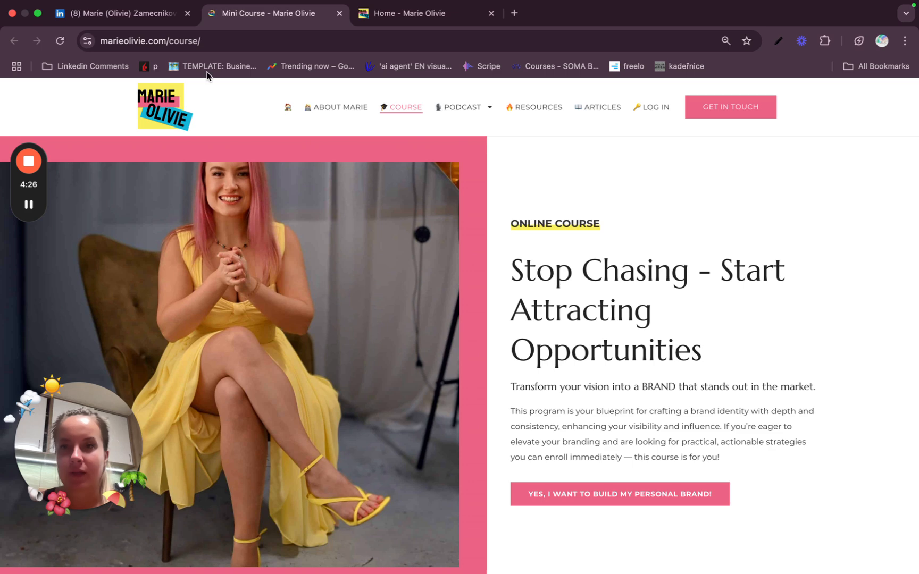
Step: Return to the LinkedIn profile tab and review the header with the course button
{"action": "left_click", "coordinate": [123, 14]}
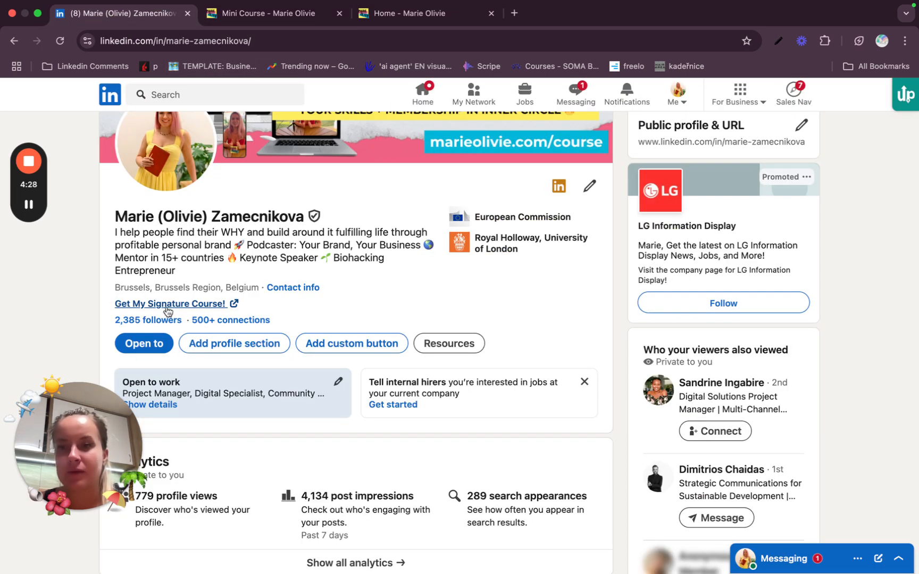
{"action": "mouse_move", "coordinate": [170, 319]}
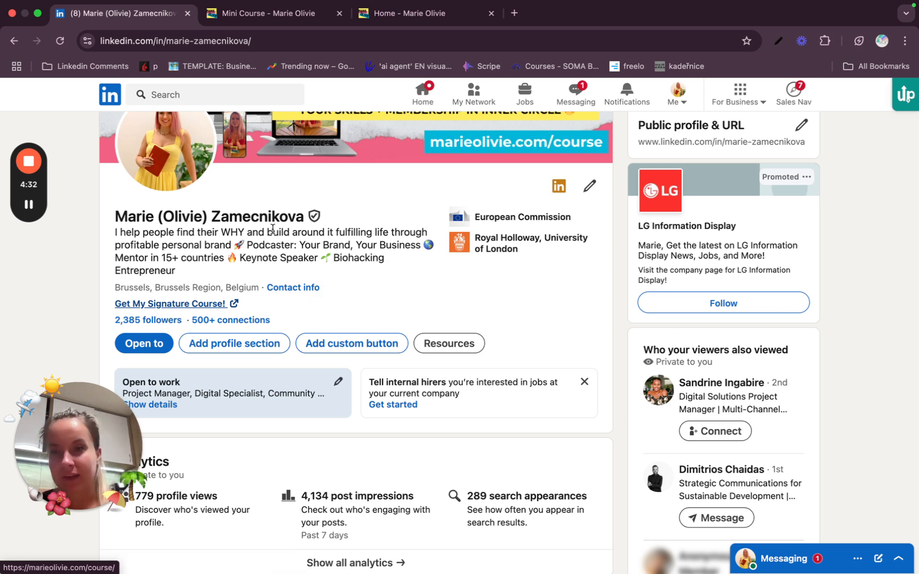
{"action": "mouse_move", "coordinate": [247, 248]}
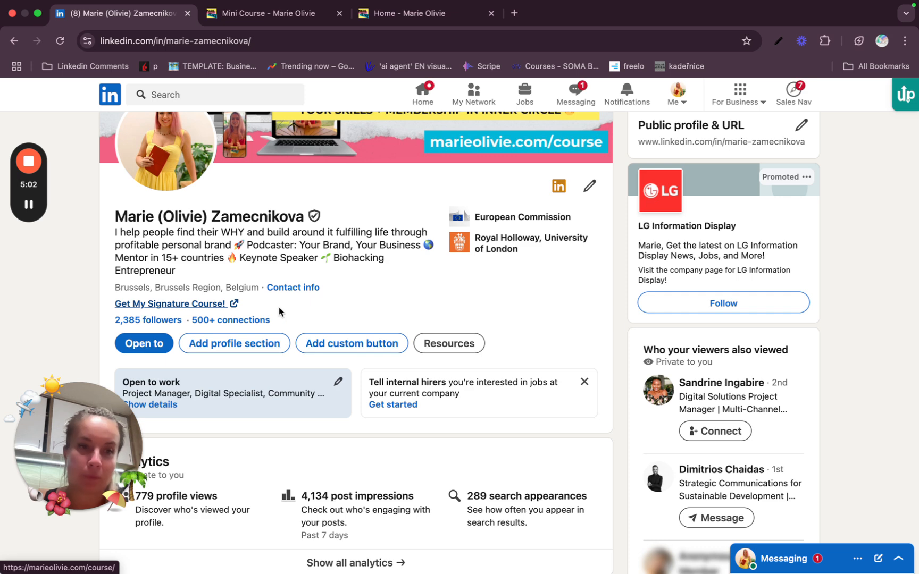
{"action": "mouse_move", "coordinate": [293, 324]}
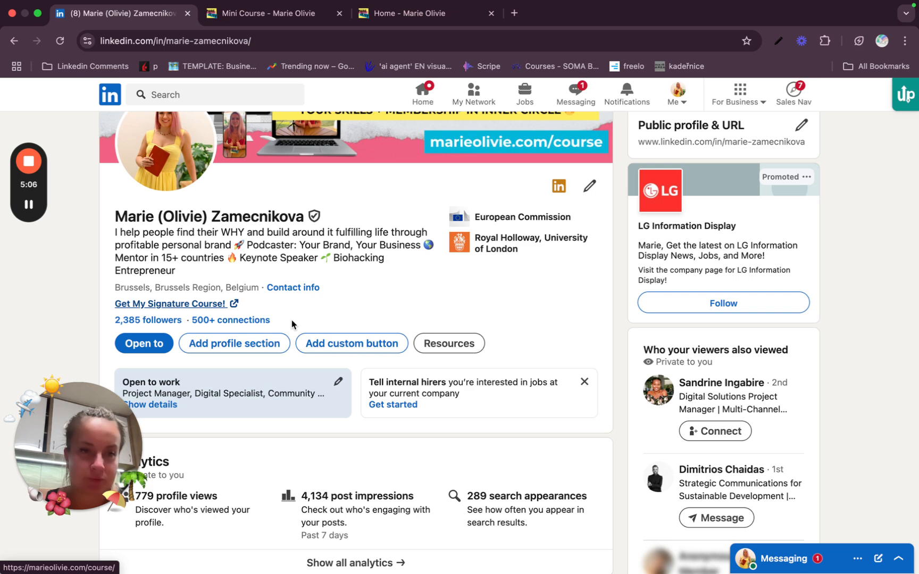
{"action": "mouse_move", "coordinate": [429, 274]}
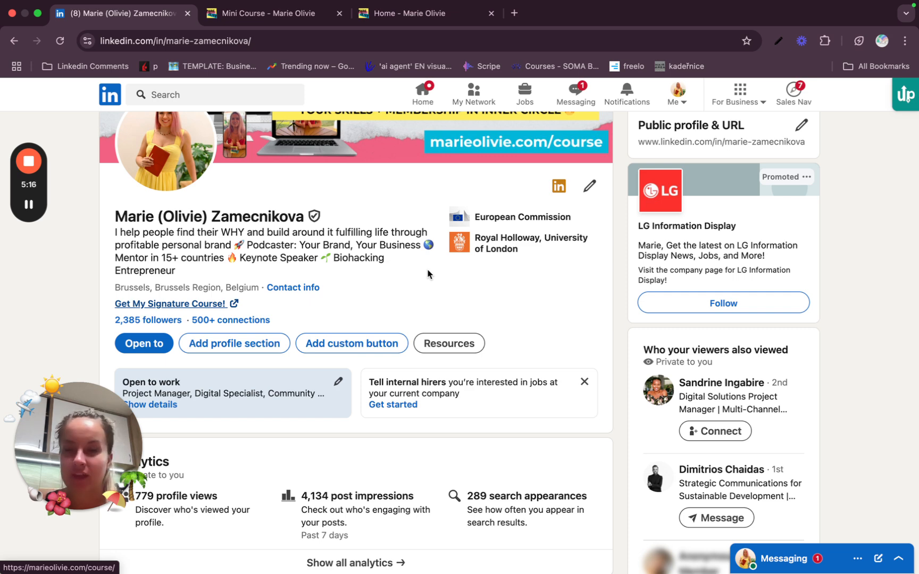
{"action": "scroll", "scroll_direction": "down", "scroll_amount": 3}
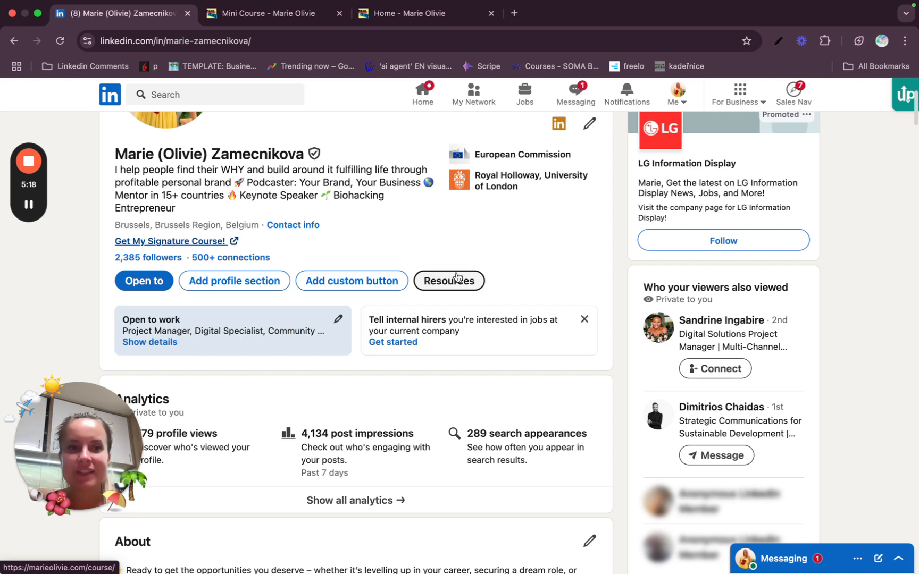
{"action": "mouse_move", "coordinate": [285, 157]}
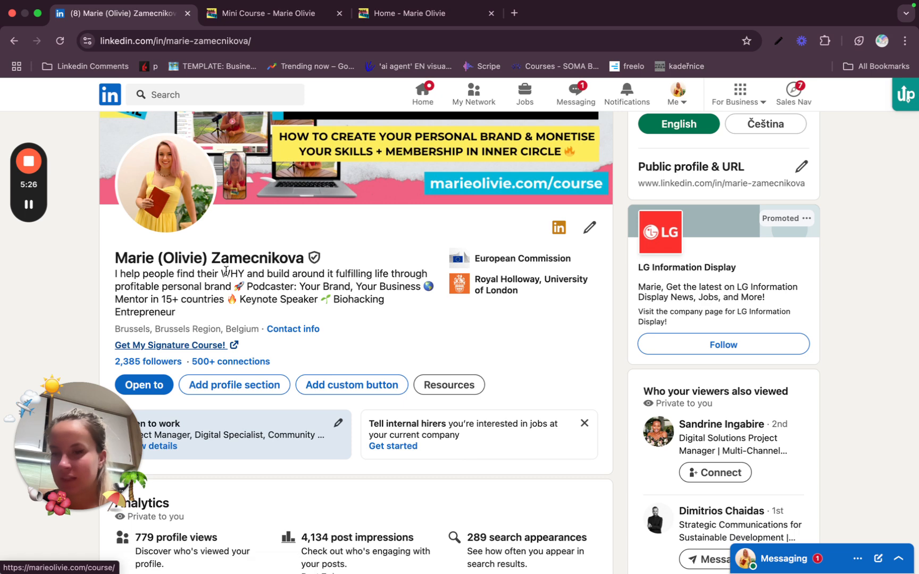
{"action": "mouse_move", "coordinate": [383, 341]}
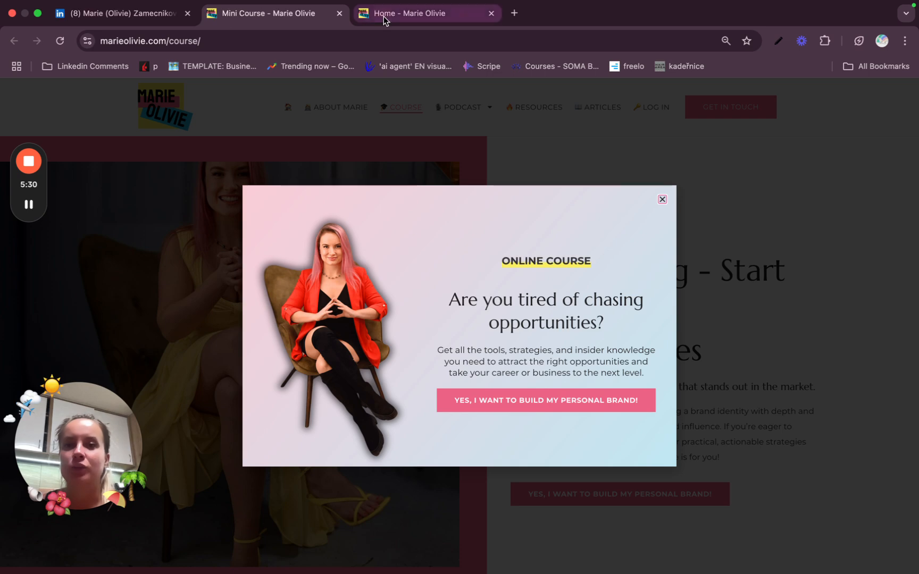
Step: Go to the website's home page, its contact page, and open the Let's Get in Touch form
{"action": "left_click", "coordinate": [662, 199]}
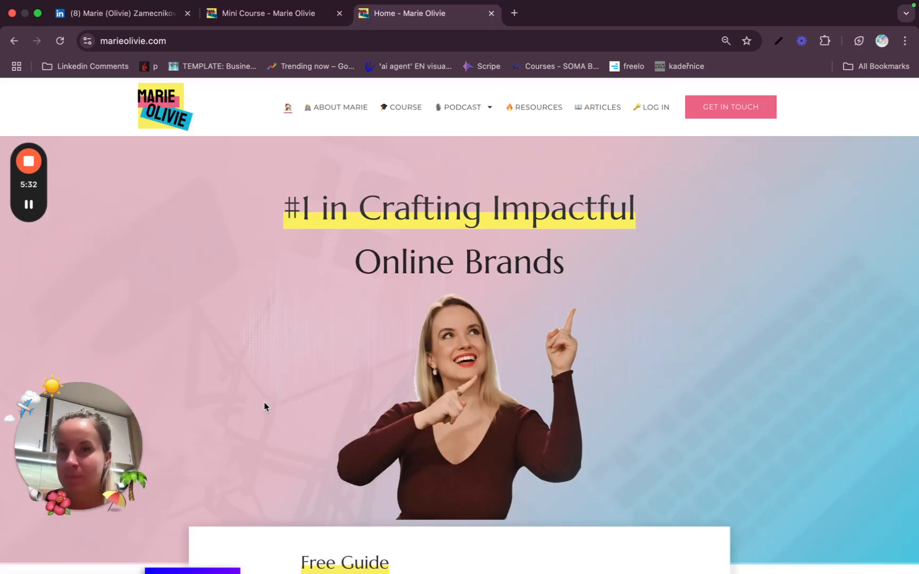
{"action": "left_click", "coordinate": [730, 107]}
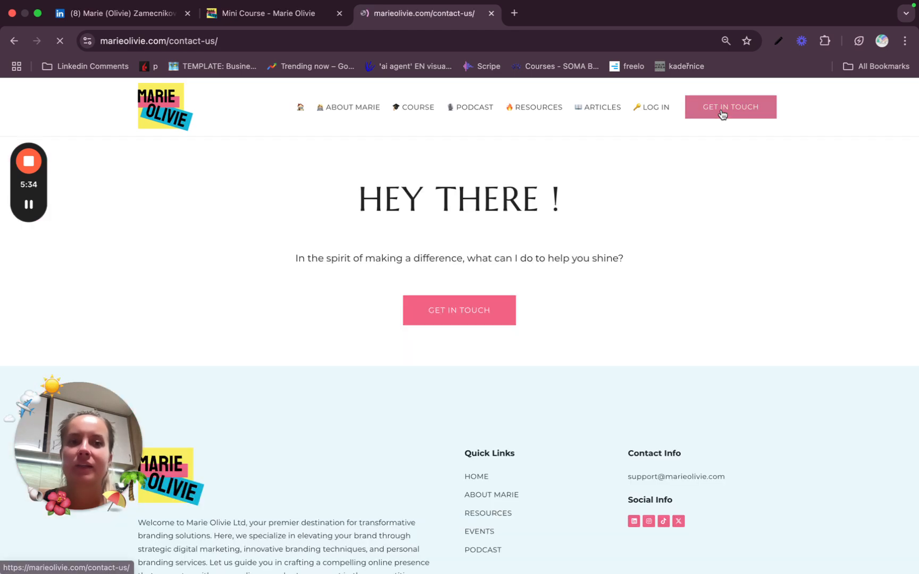
{"action": "left_click", "coordinate": [730, 107]}
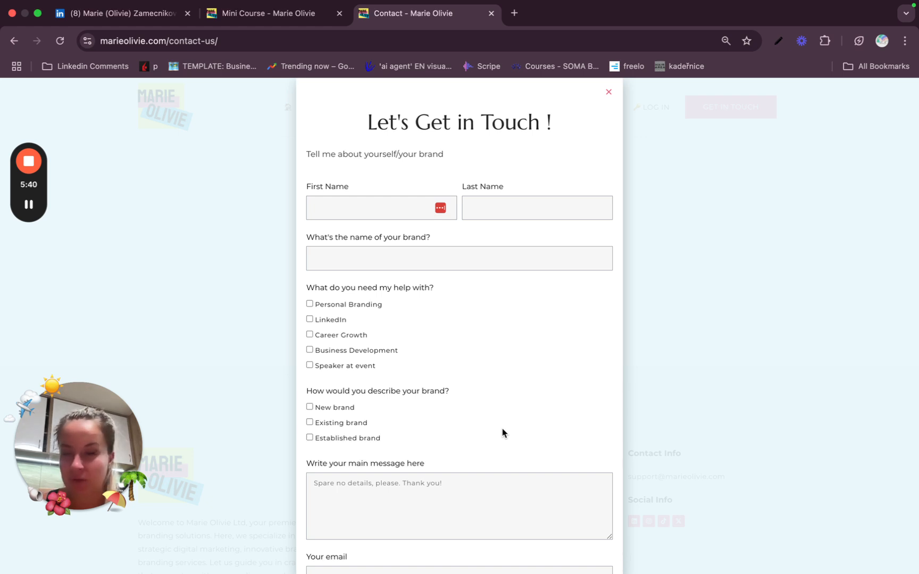
{"action": "mouse_move", "coordinate": [546, 300]}
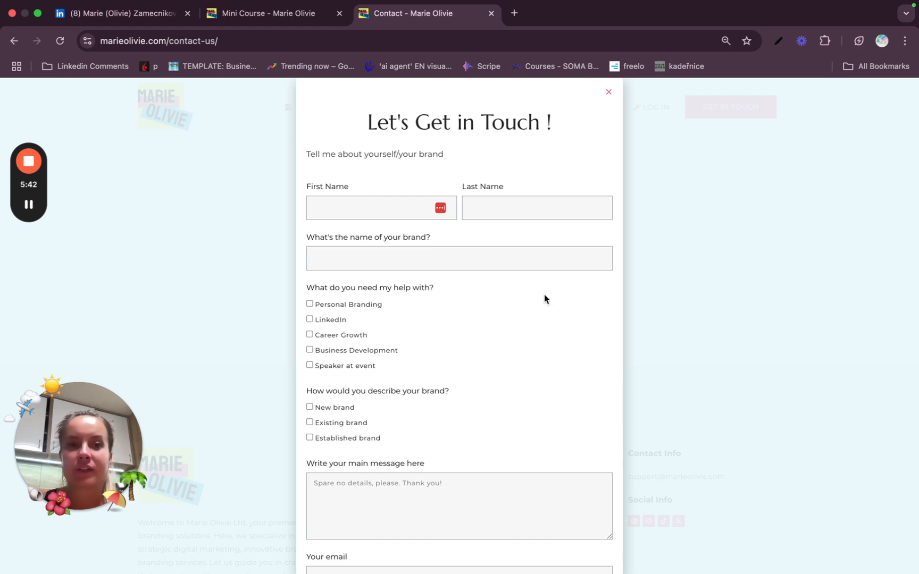
{"action": "mouse_move", "coordinate": [415, 356]}
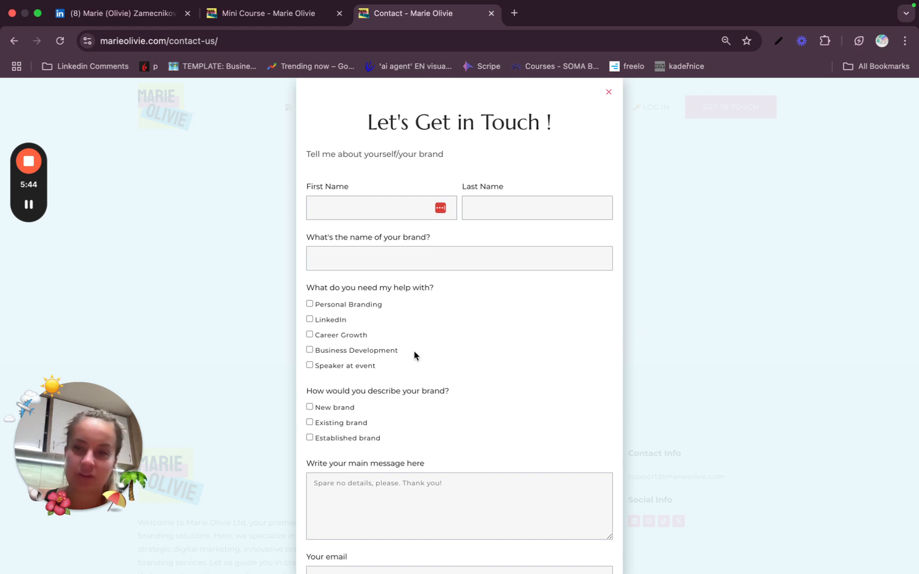
Step: Scroll through the Let's Get in Touch form fields and close it
{"action": "scroll", "scroll_direction": "down", "scroll_amount": 3}
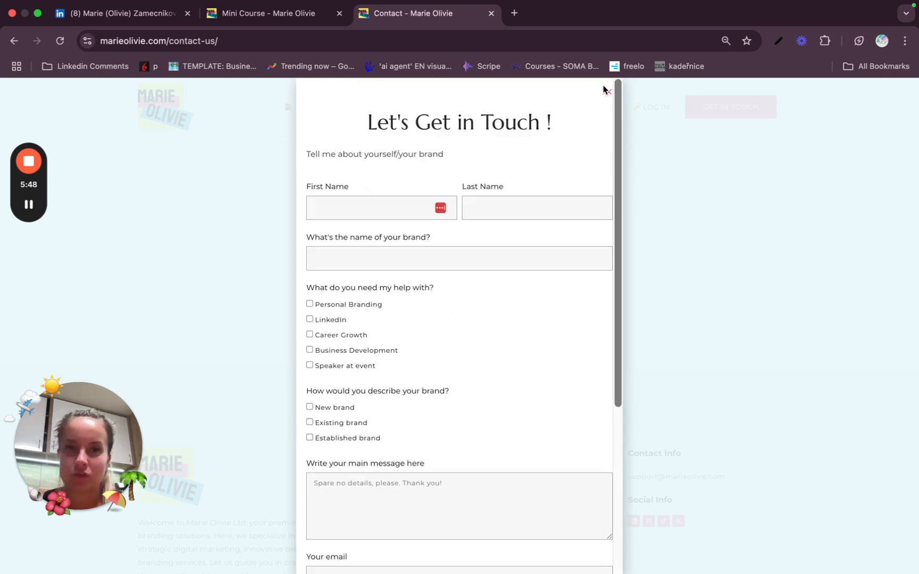
{"action": "left_click", "coordinate": [611, 90]}
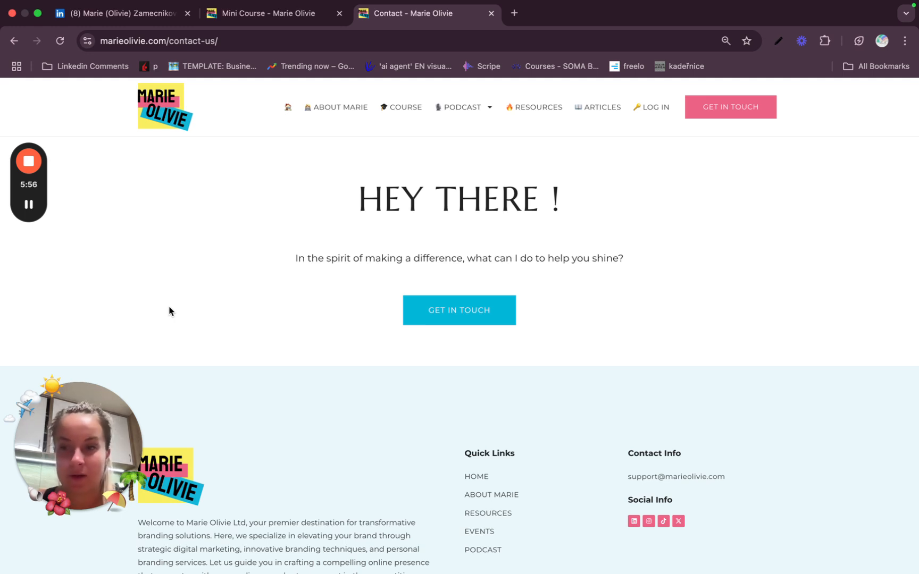
{"action": "mouse_move", "coordinate": [149, 352]}
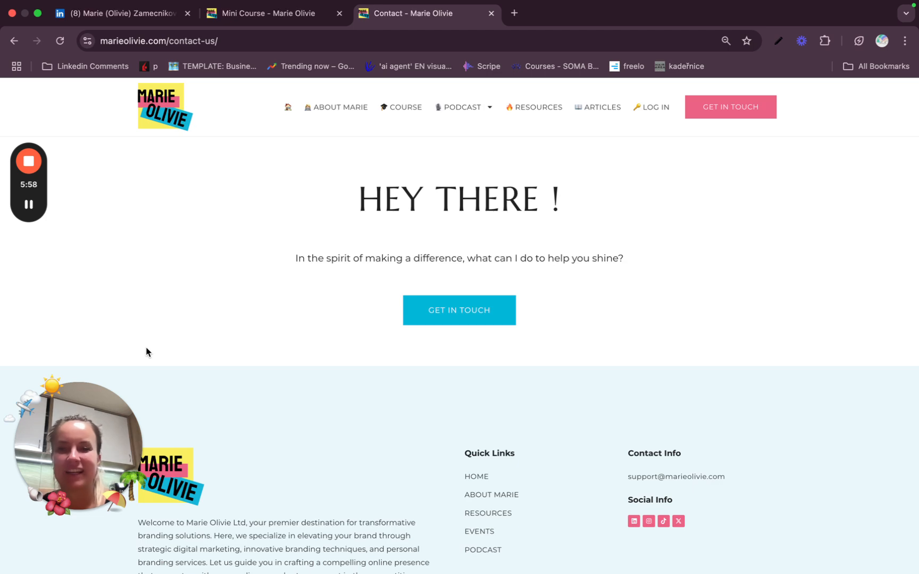